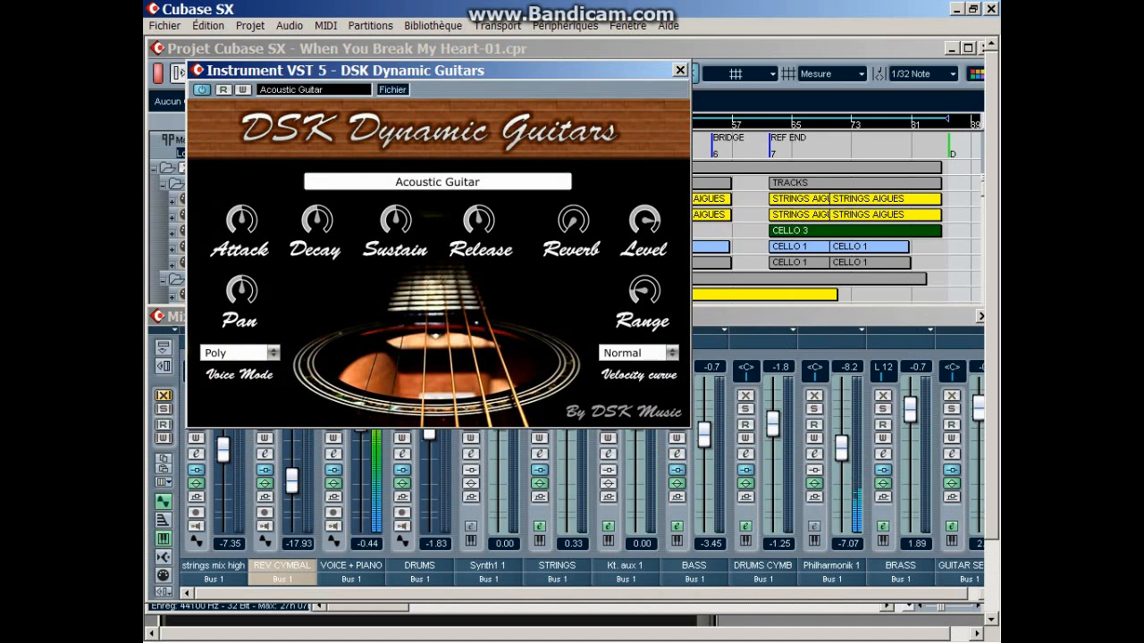
Open the Philharmonik instrument, then the Kontakt 5 8out instrument with its string racks
click(674, 69)
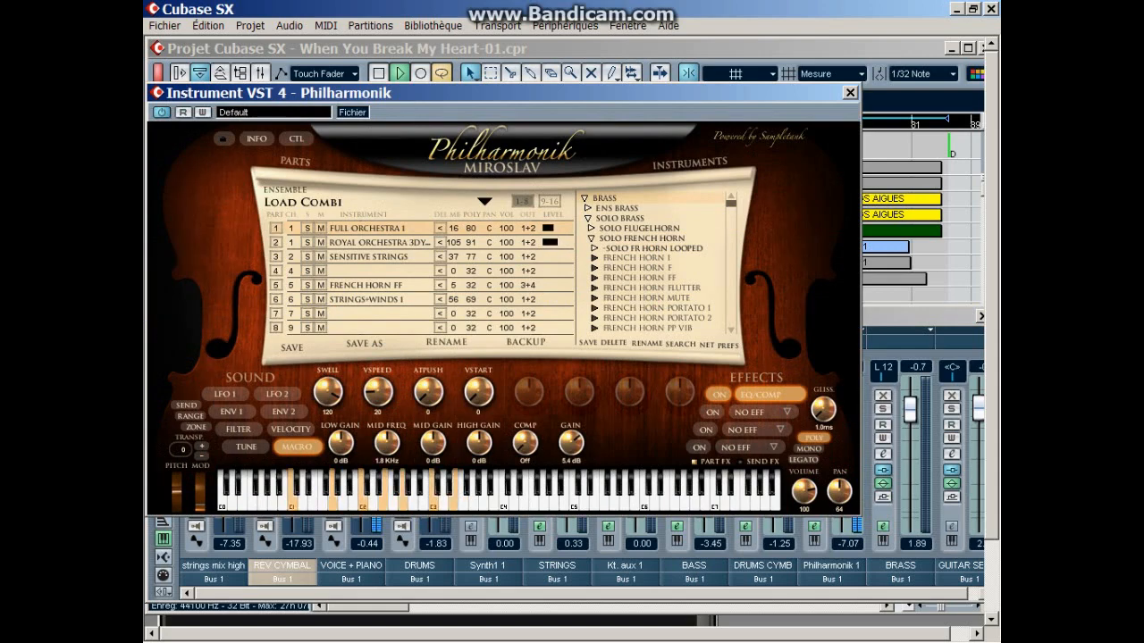
click(849, 92)
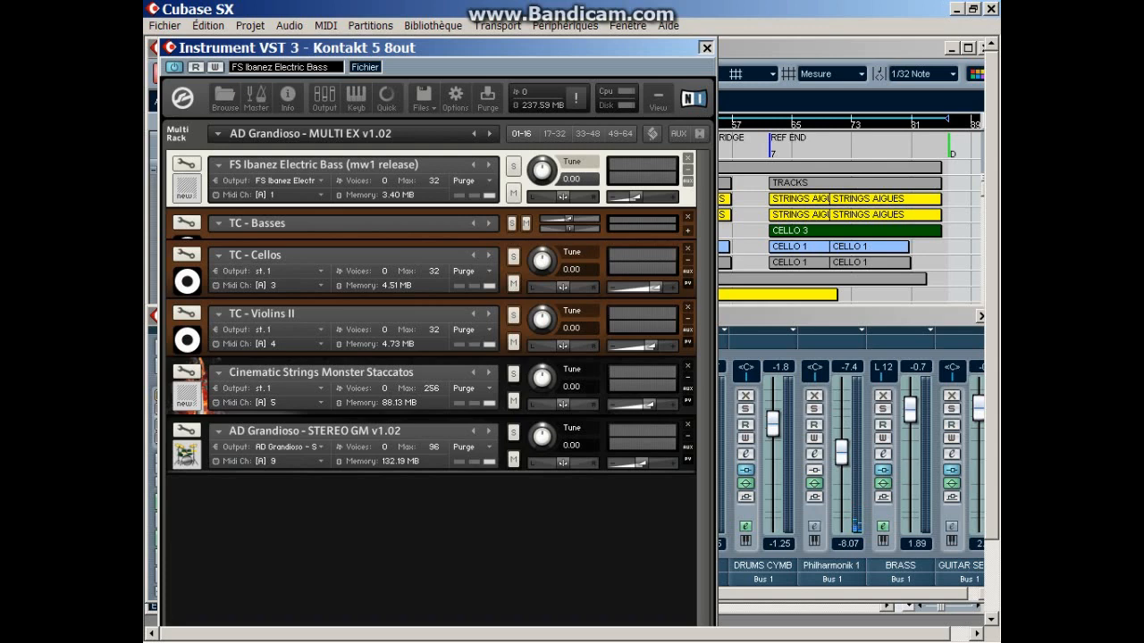
Open the Synth1 instrument window on its leads program, replacing Kontakt
click(702, 43)
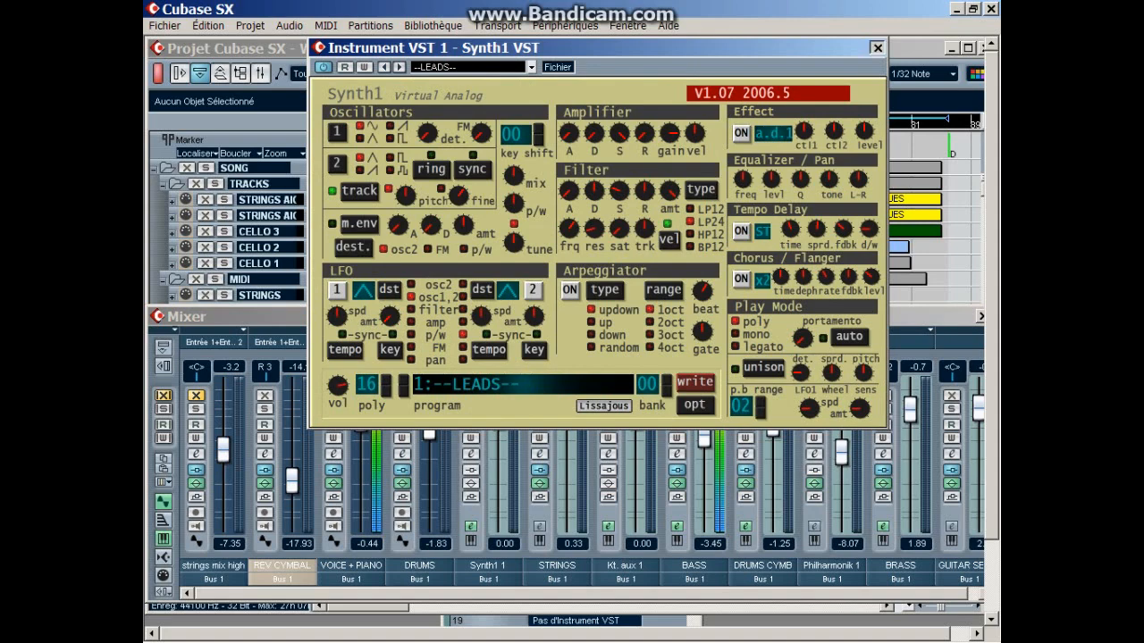
Reopen the Kontakt 5 8out window showing the bass, cello, violin and strings multi
click(873, 46)
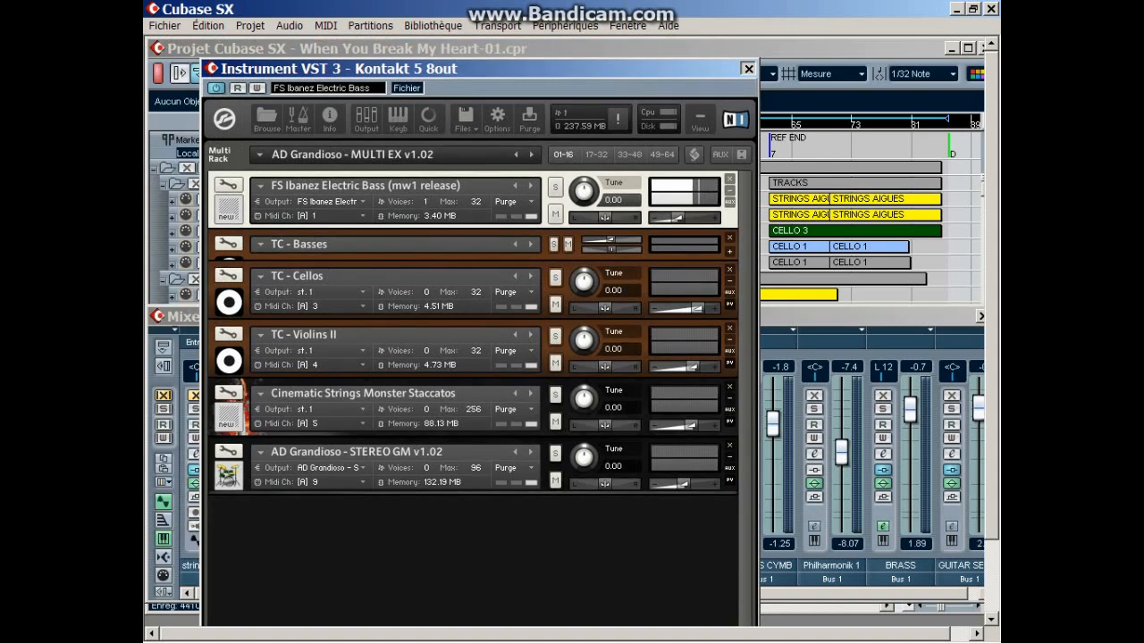
Close the Kontakt 5 window and the Mixer to reveal the full arrangement
click(745, 67)
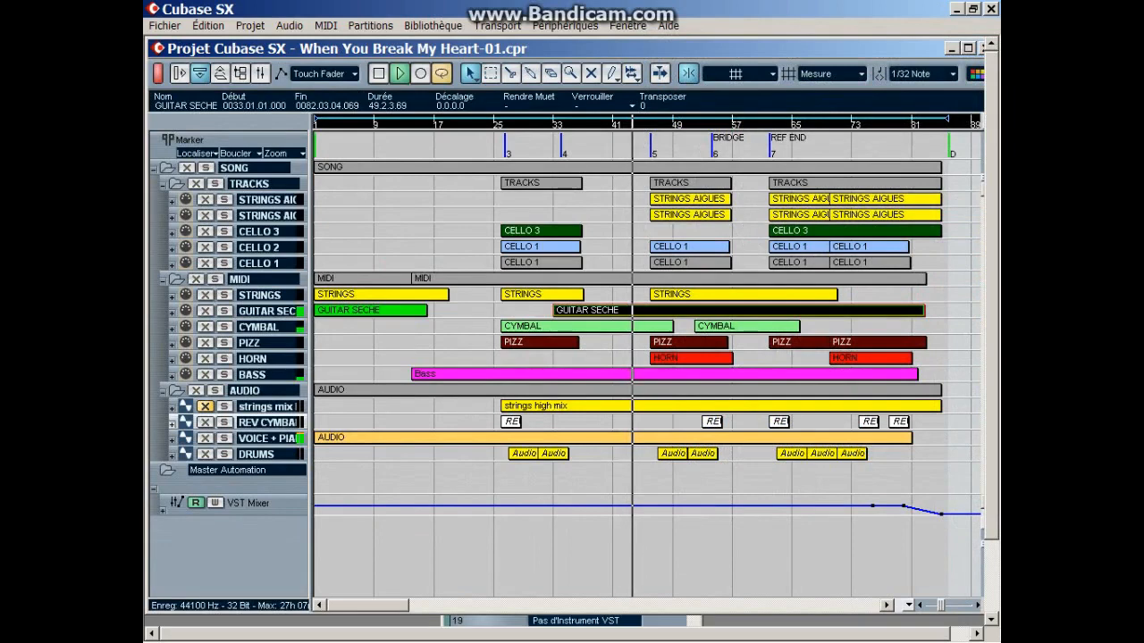
Open the HORN part in the Key Editor alongside Philharmonik's French horn patch
double_click(682, 357)
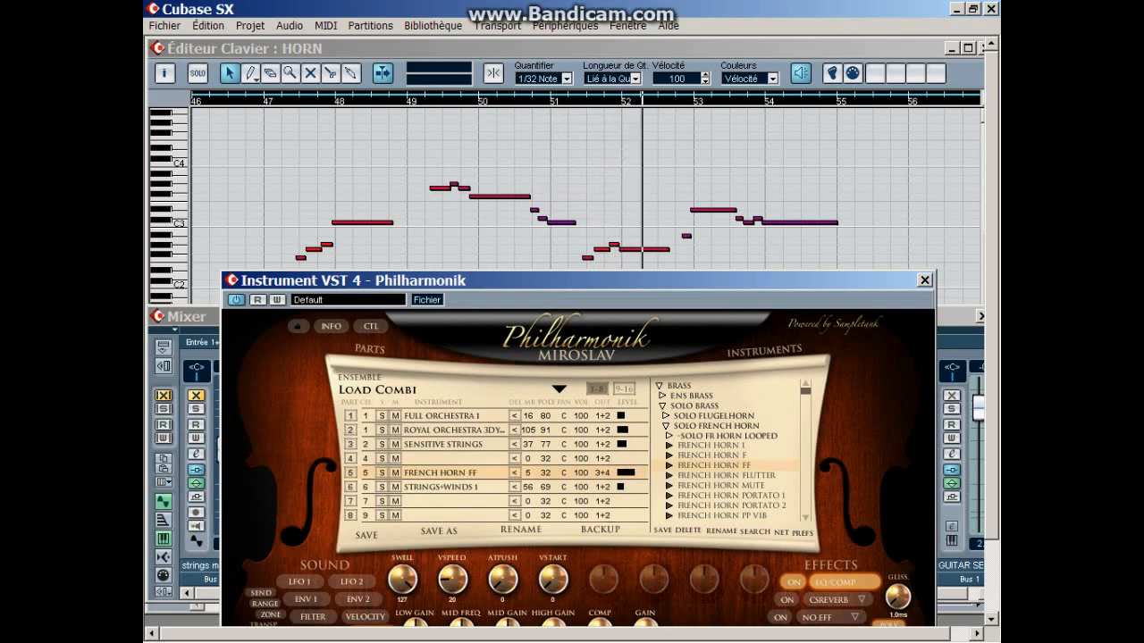
Close the HORN Key Editor and the Philharmonik instrument window
click(924, 280)
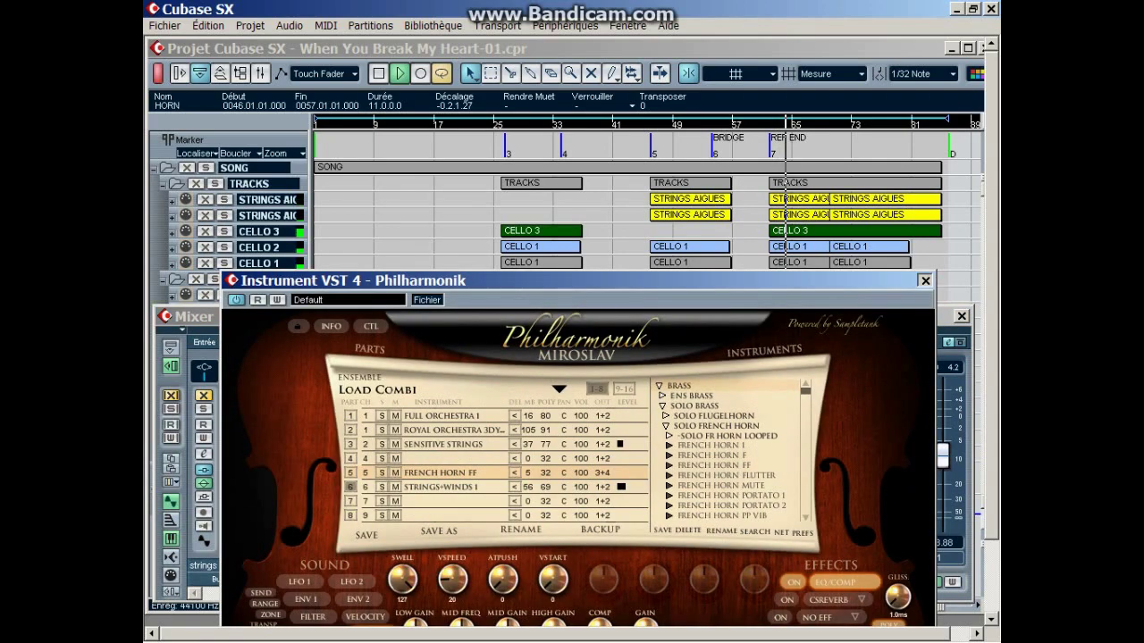
click(924, 281)
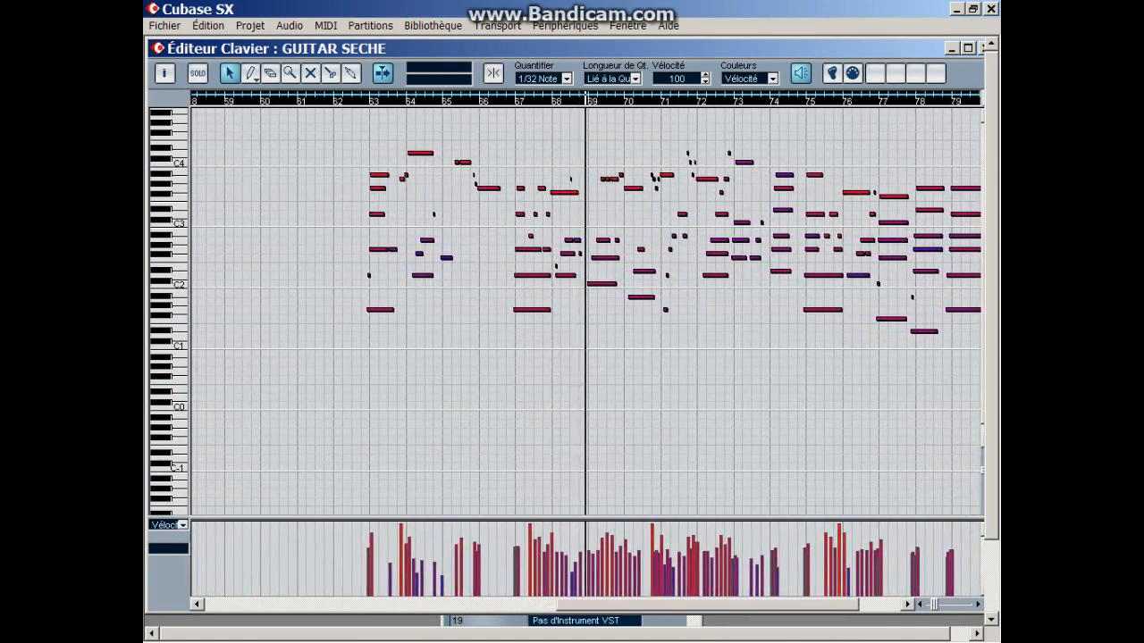
Scroll the Mixer view left, then close the Mixer window
scroll(left, 3)
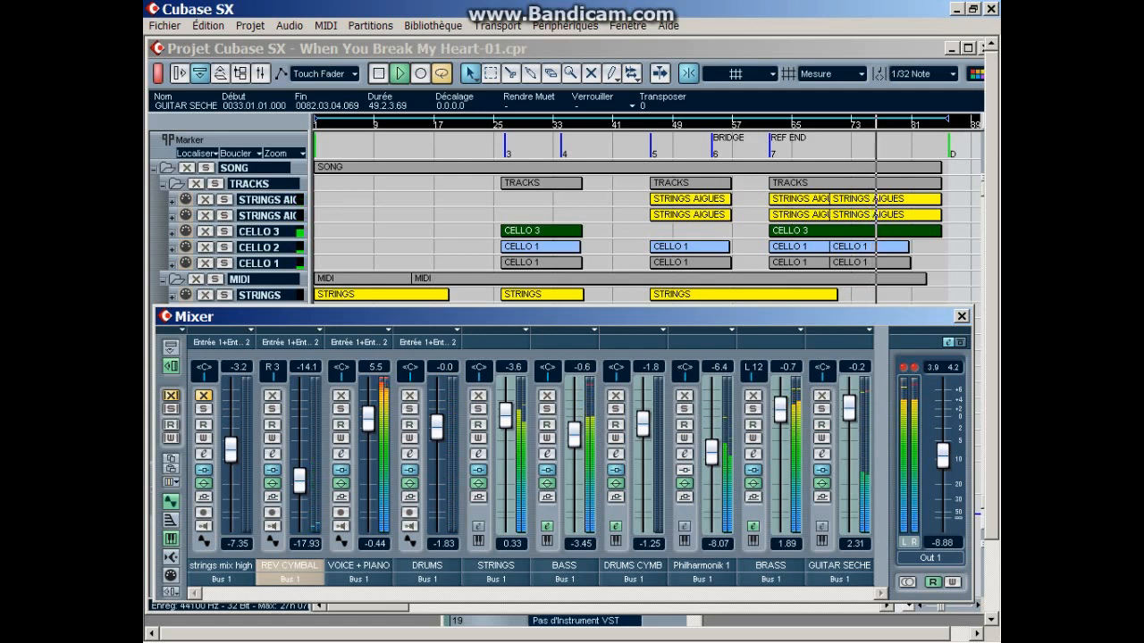
click(956, 316)
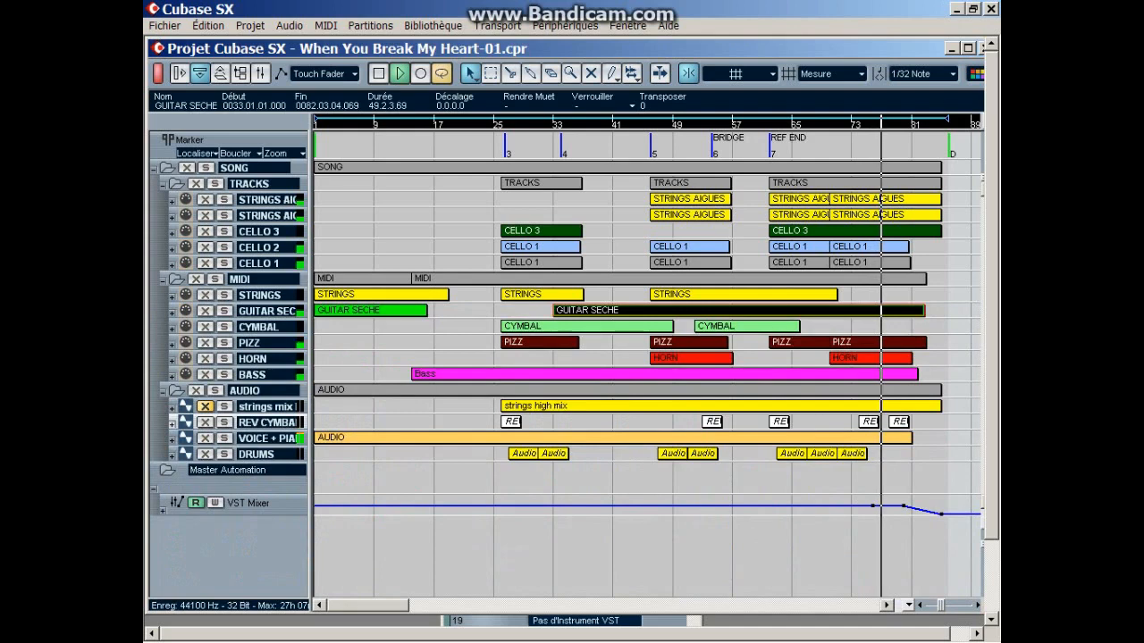